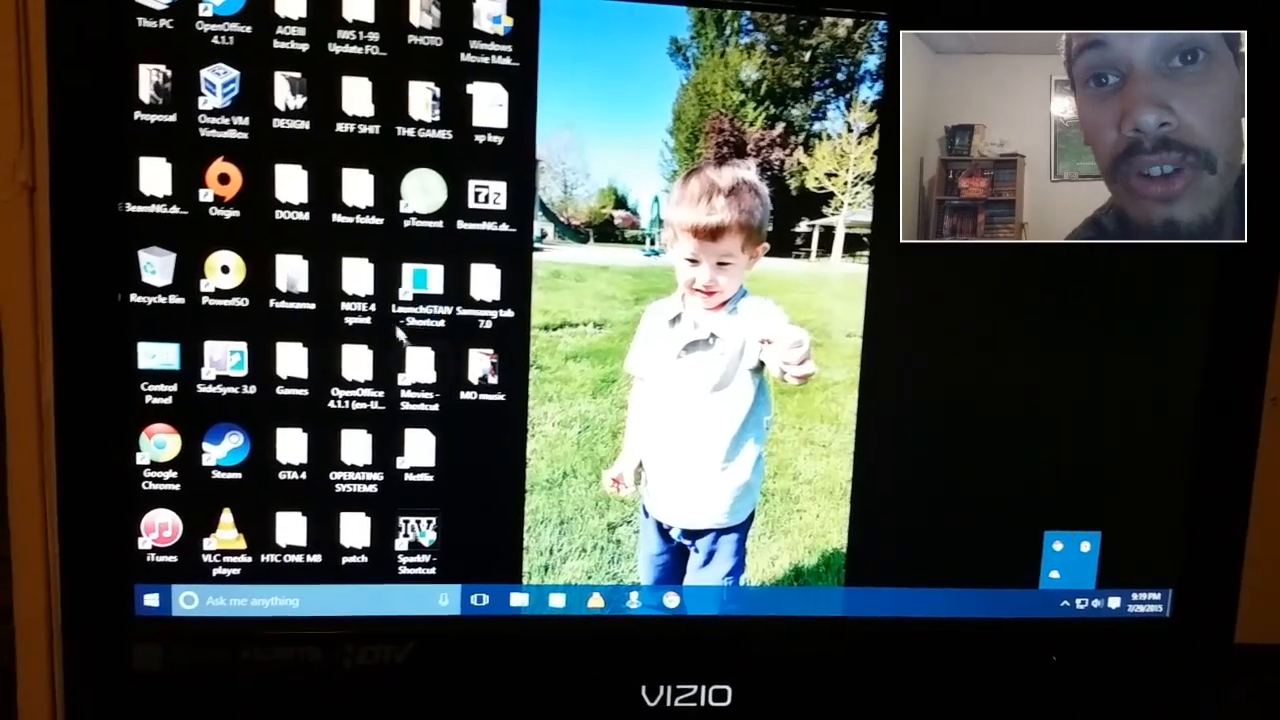
Step: Launch Control Panel from the desktop, visit Personalization, and return to All Control Panel Items
double_click(158, 362)
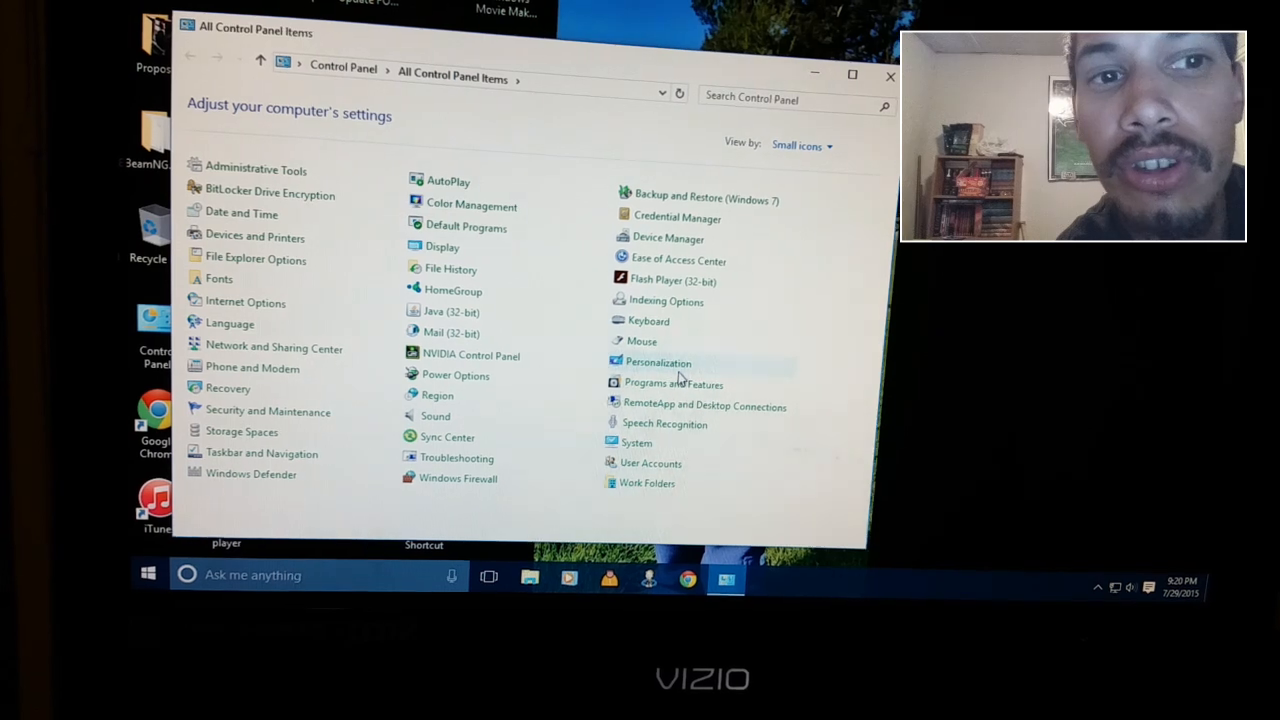
click(658, 362)
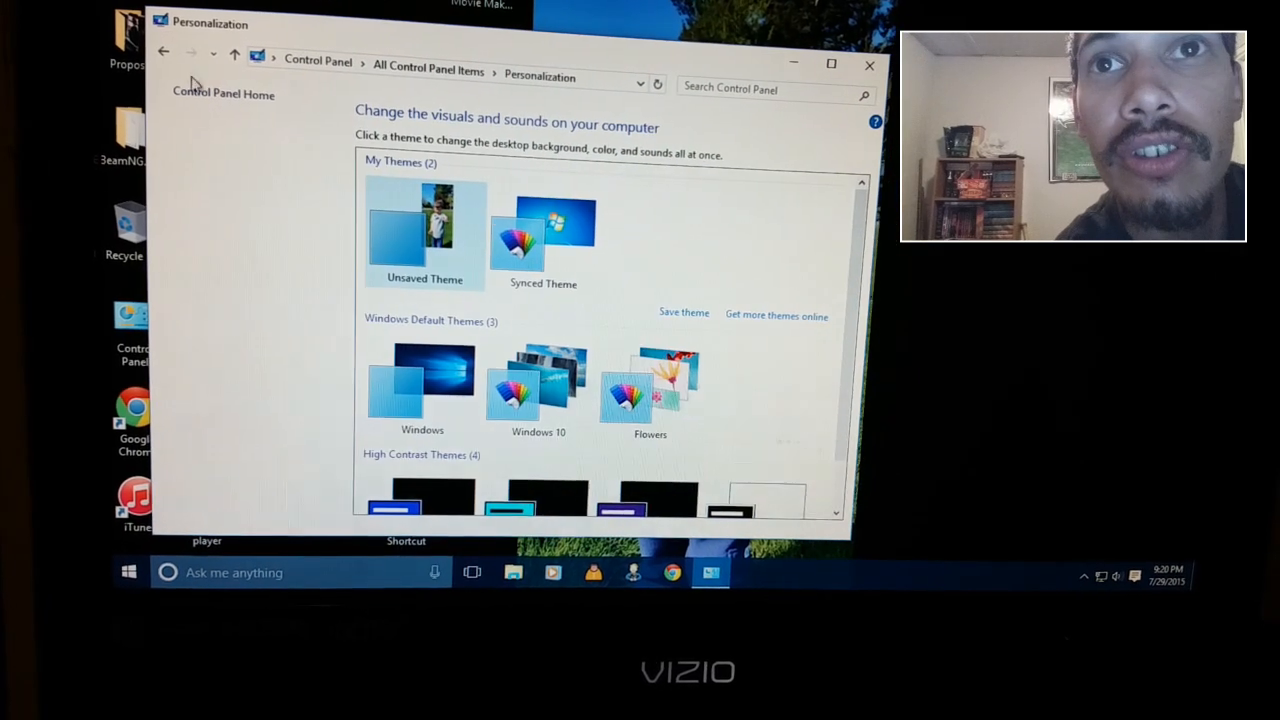
click(164, 54)
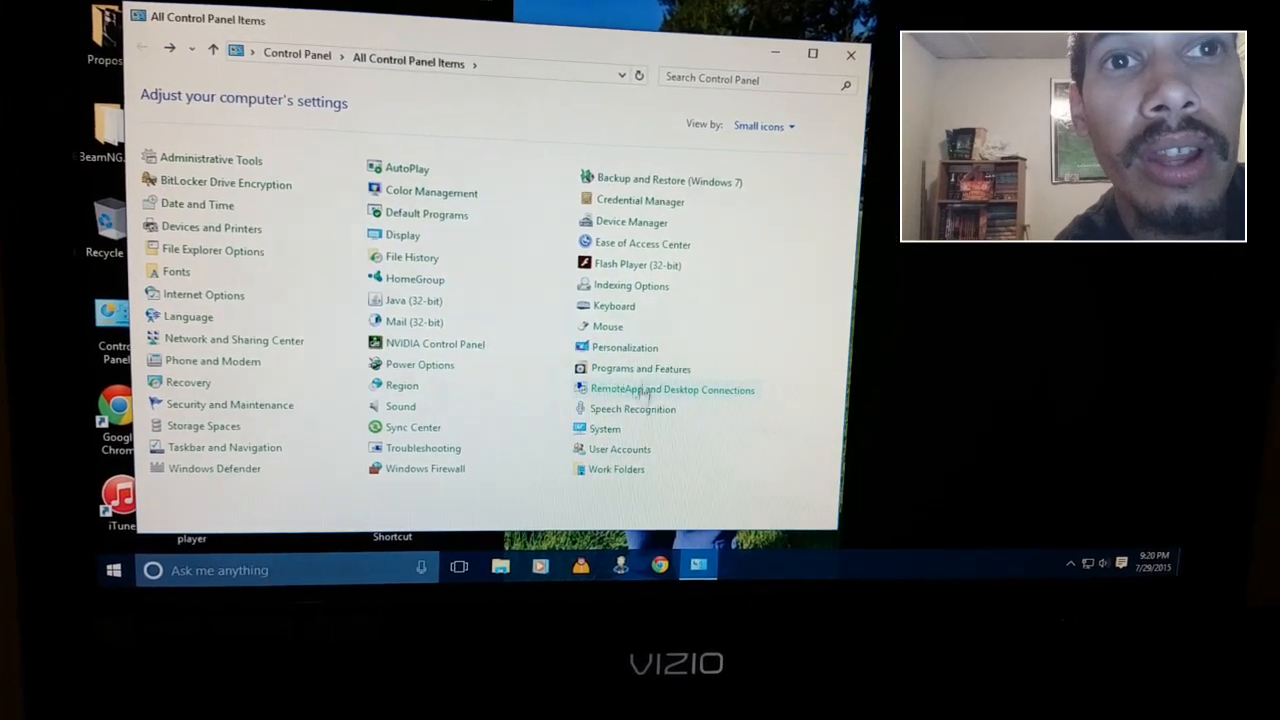
Step: Browse the Programs and Features installed-programs list, then close the window to the desktop
click(640, 368)
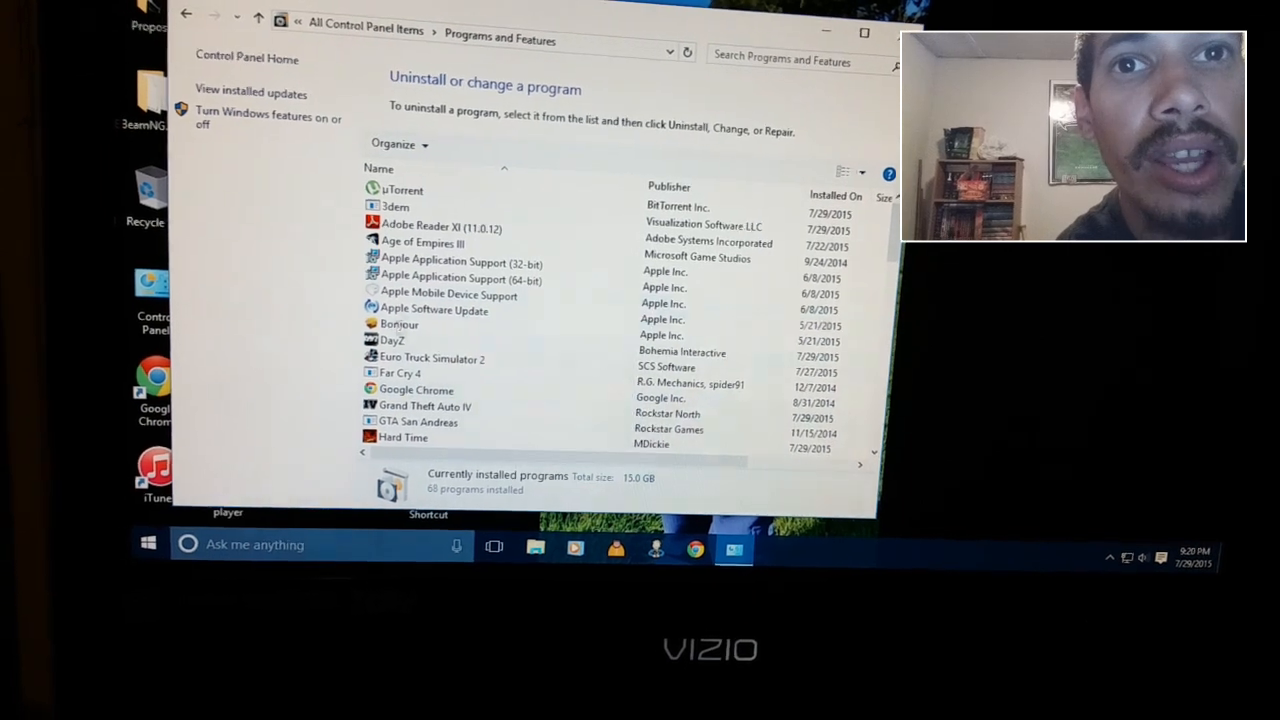
scroll(down, 3)
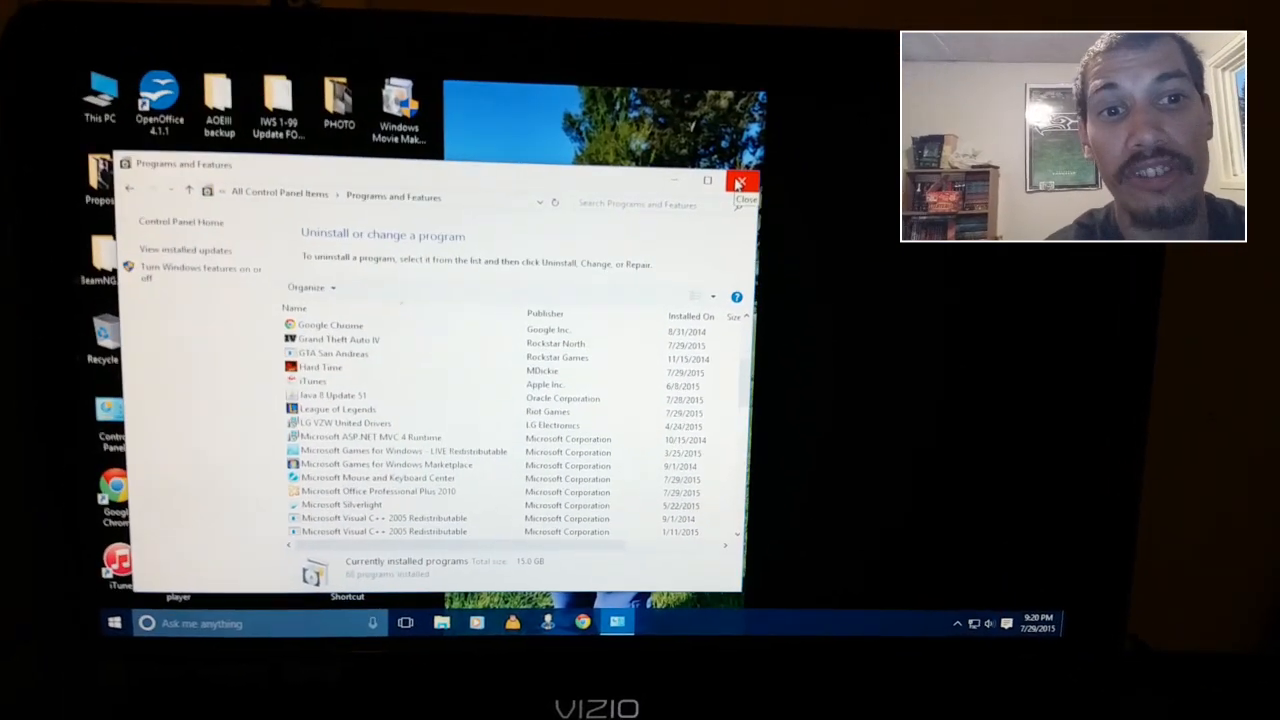
click(740, 182)
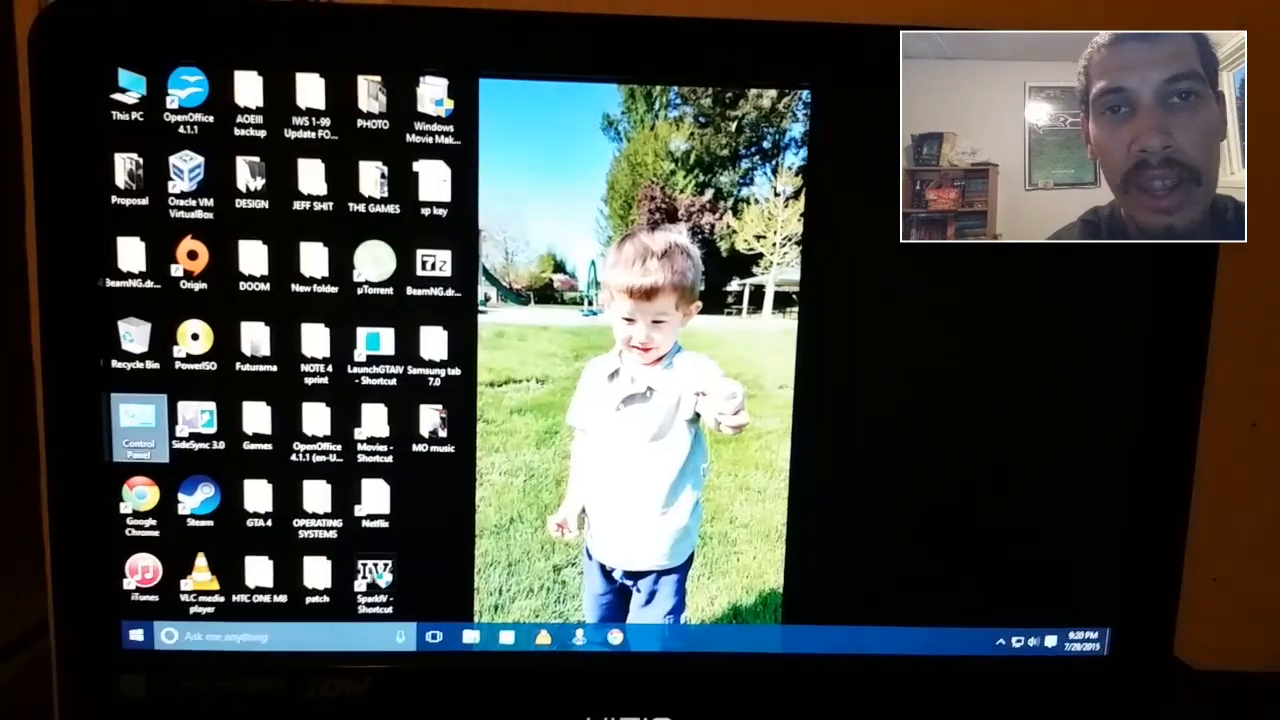